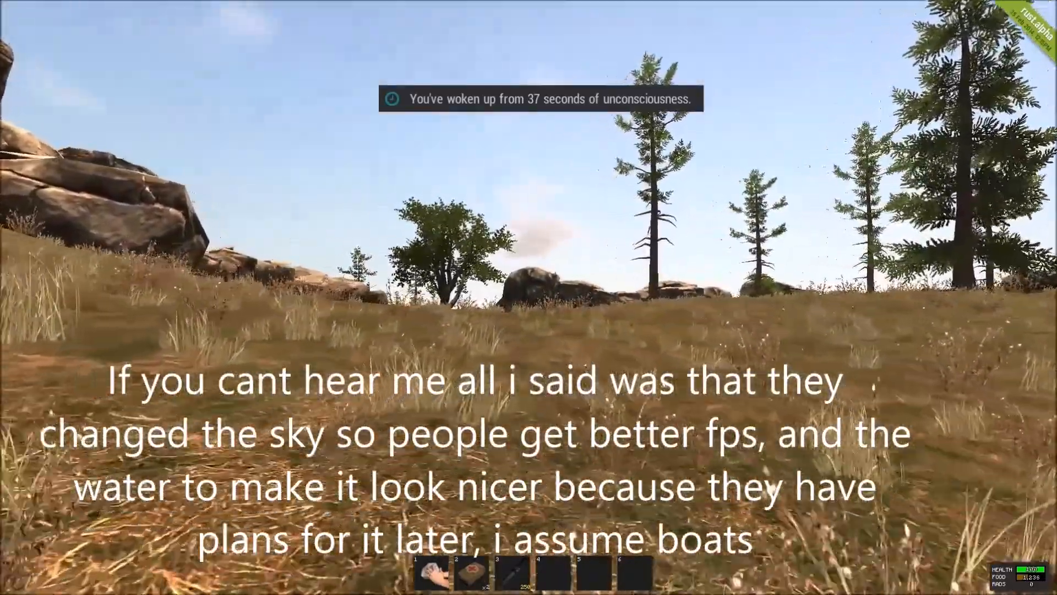
mouse_move(529, 269)
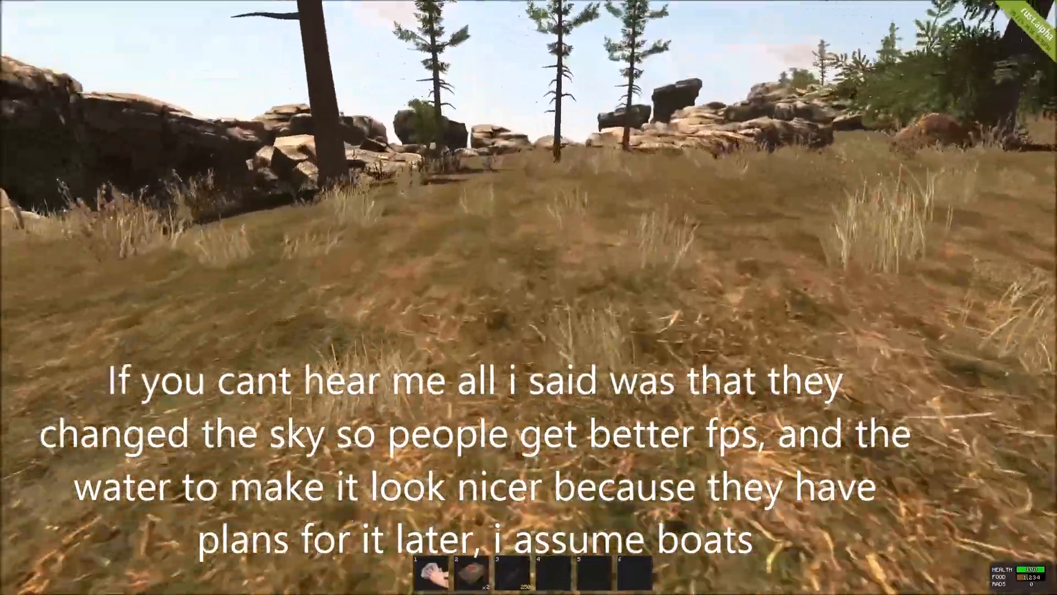
mouse_move(528, 298)
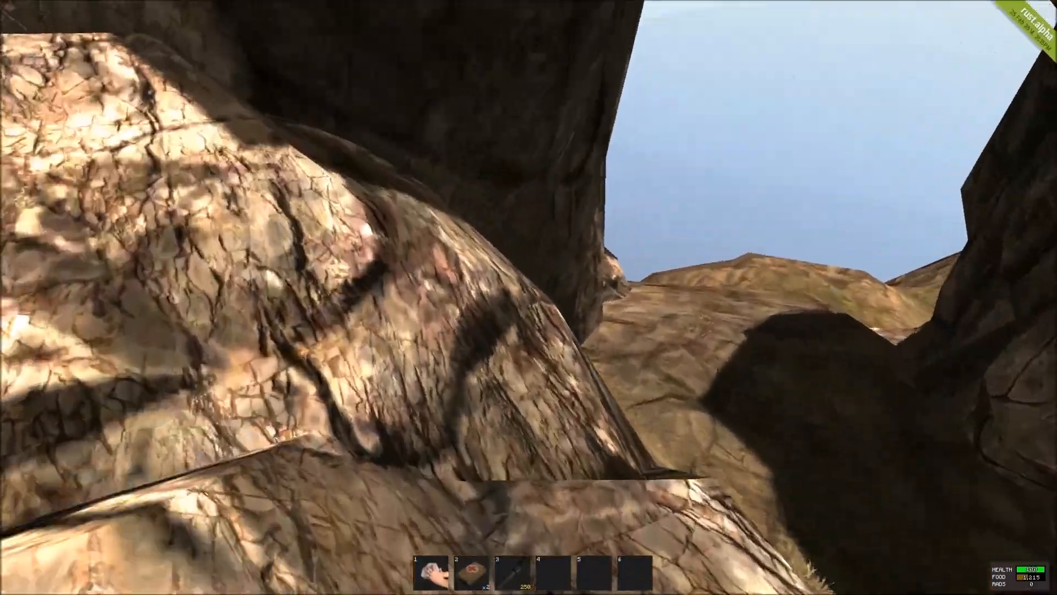
mouse_move(529, 298)
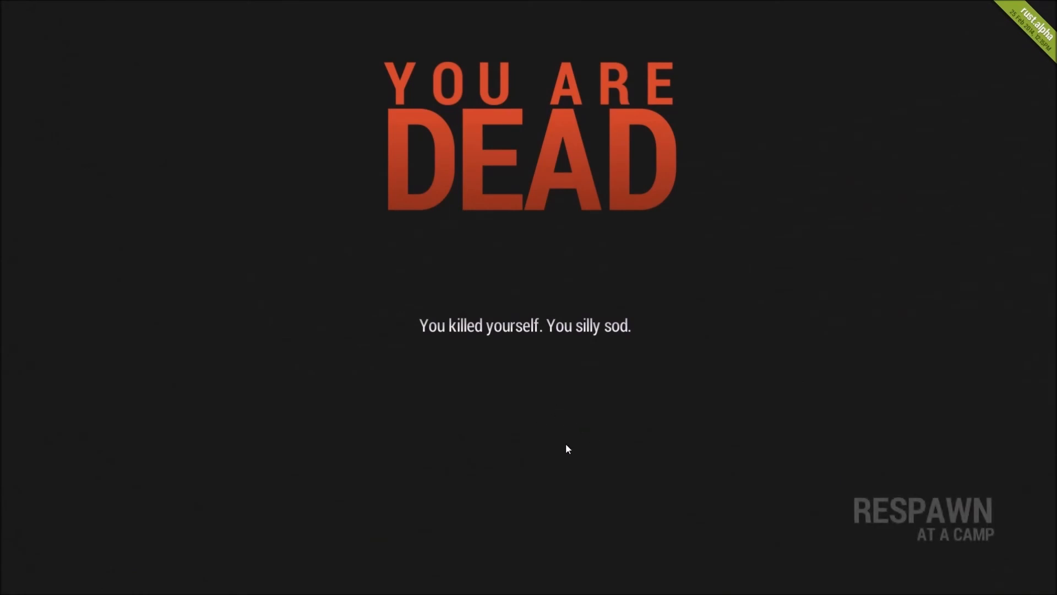
- Respawn at a camp from the death screen
click(922, 514)
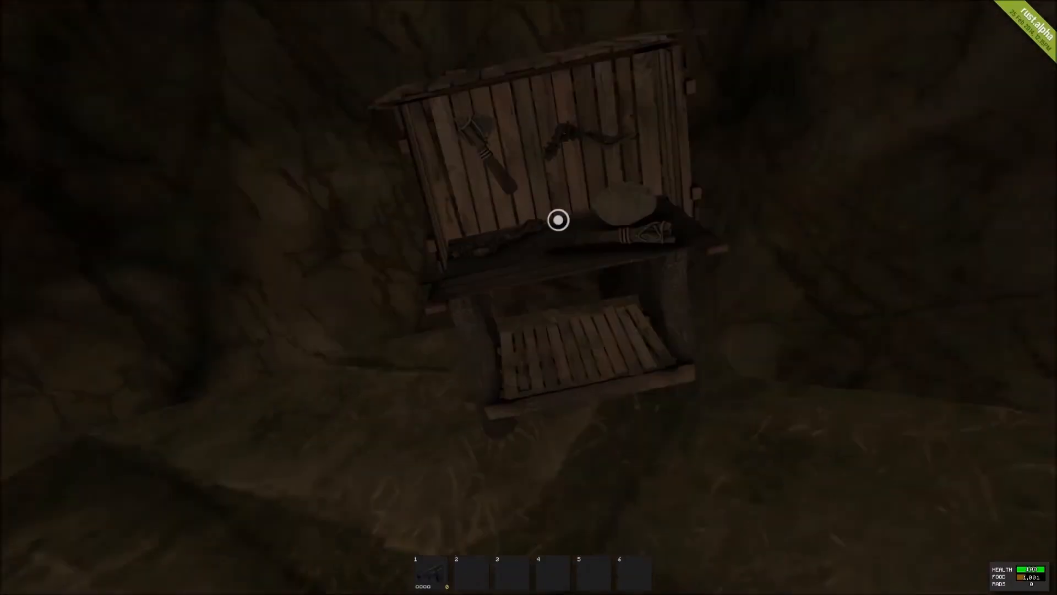
- Place the pistol in the repair bench and attempt a repair
click(557, 223)
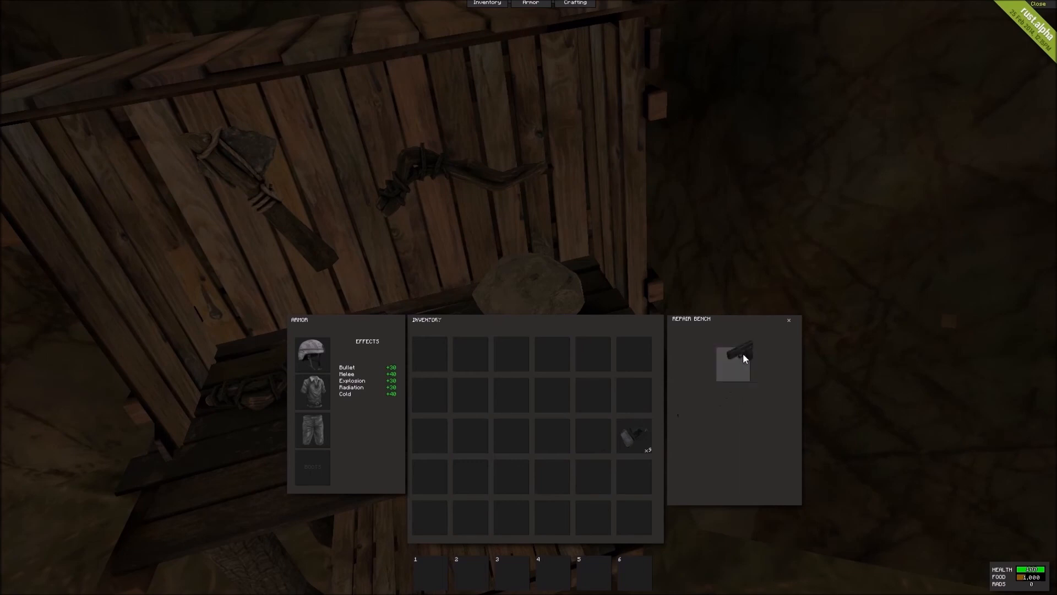
click(733, 363)
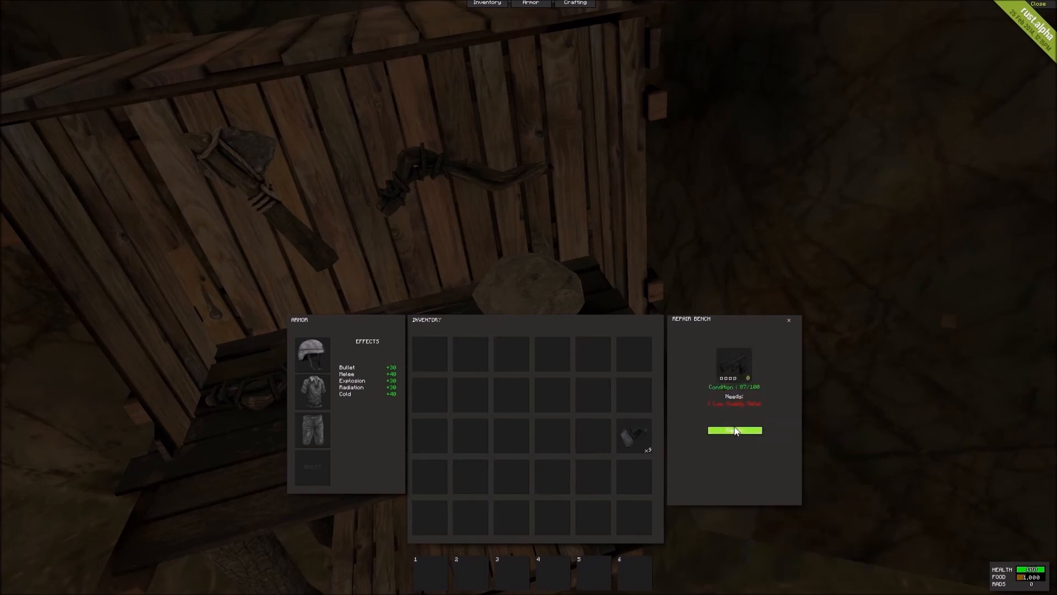
mouse_move(744, 402)
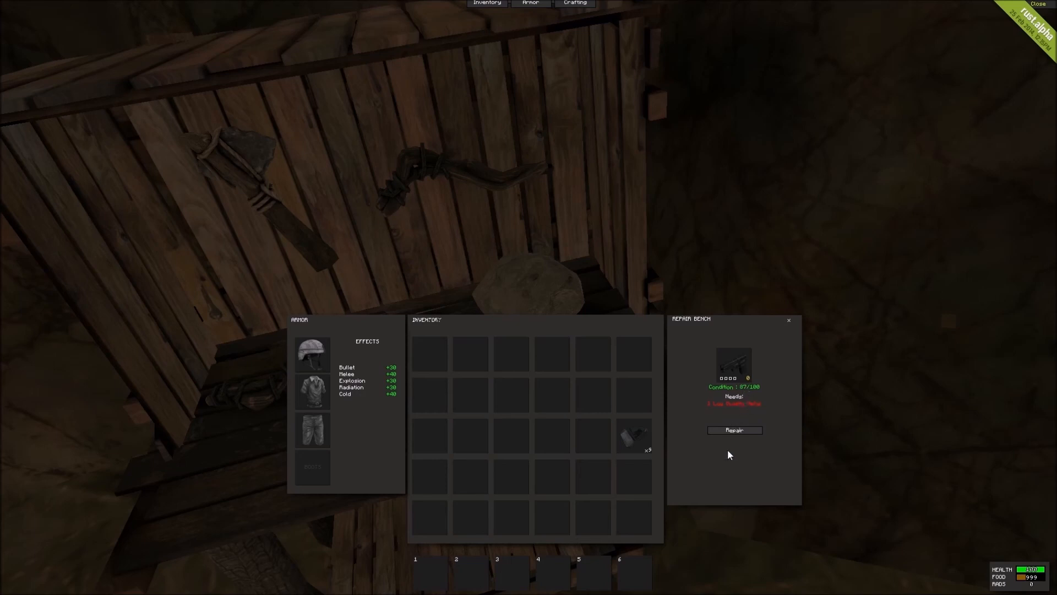
mouse_move(741, 407)
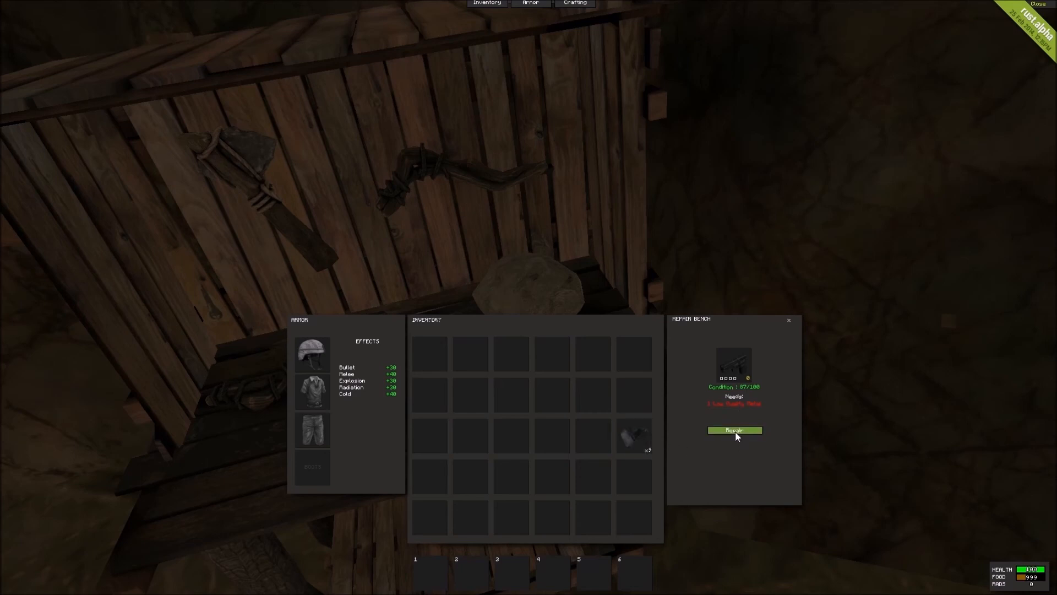
click(734, 430)
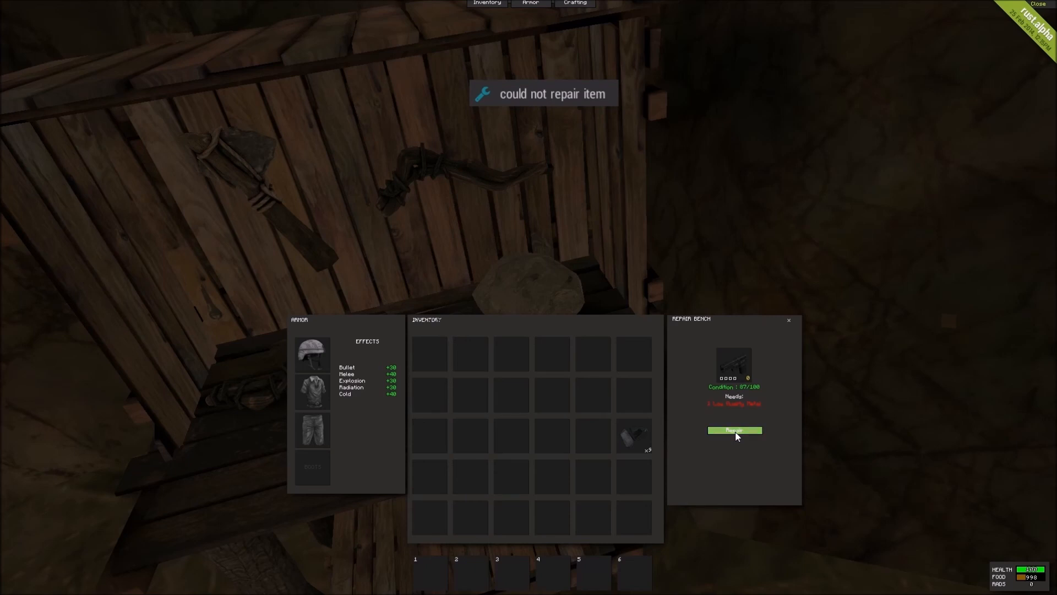
- Retry the pistol repair, which fails at 87/100, then take the Metal Fragments
click(736, 430)
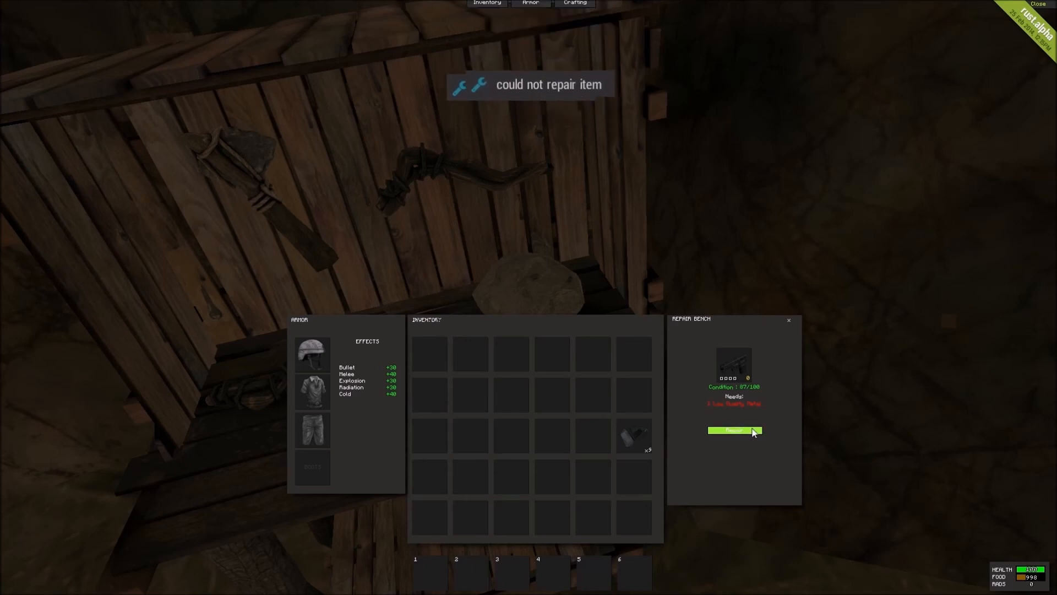
mouse_move(734, 367)
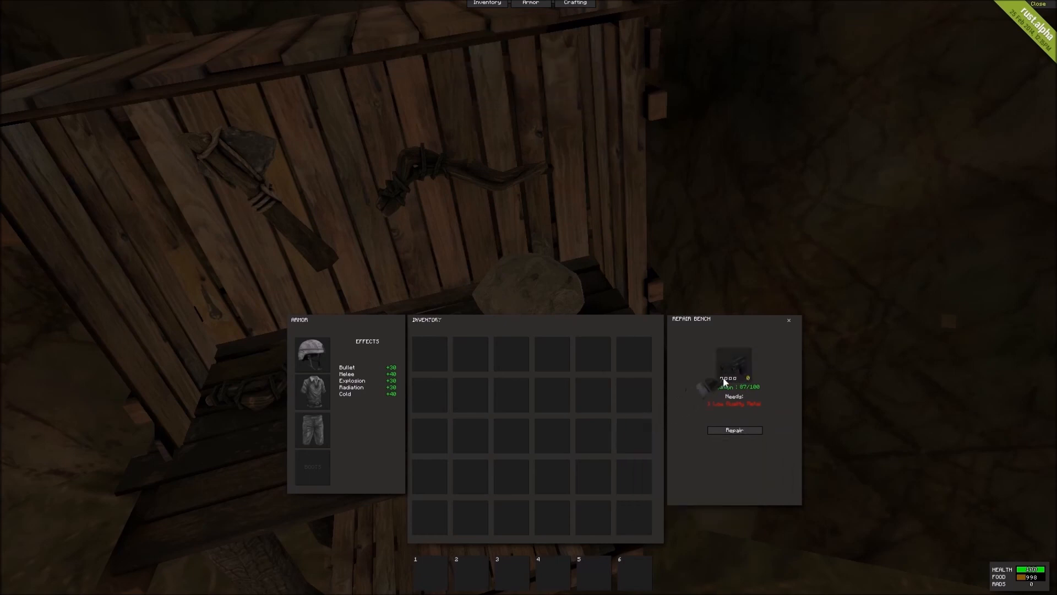
click(734, 430)
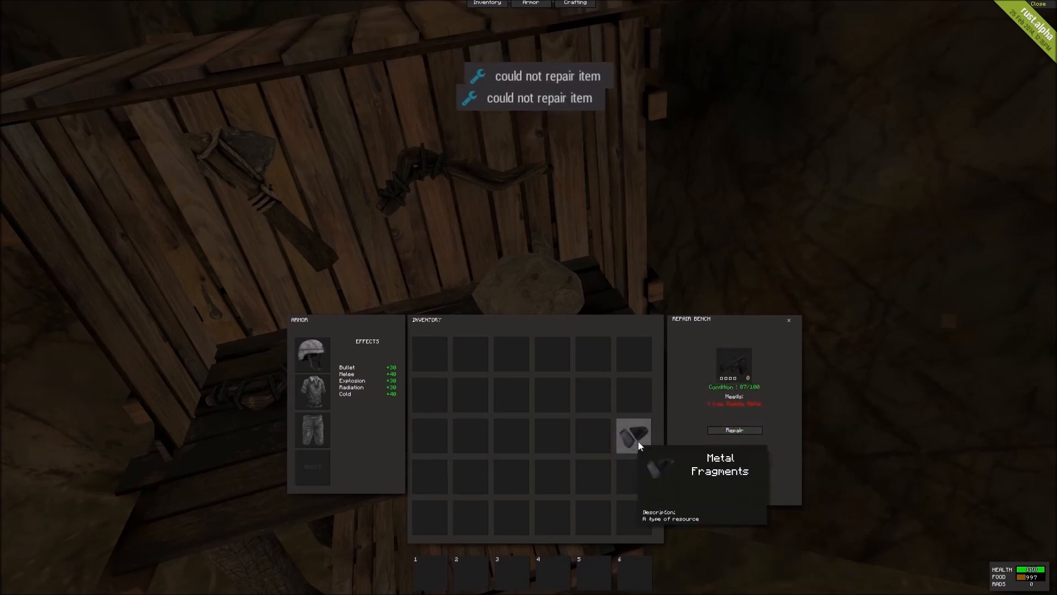
click(735, 430)
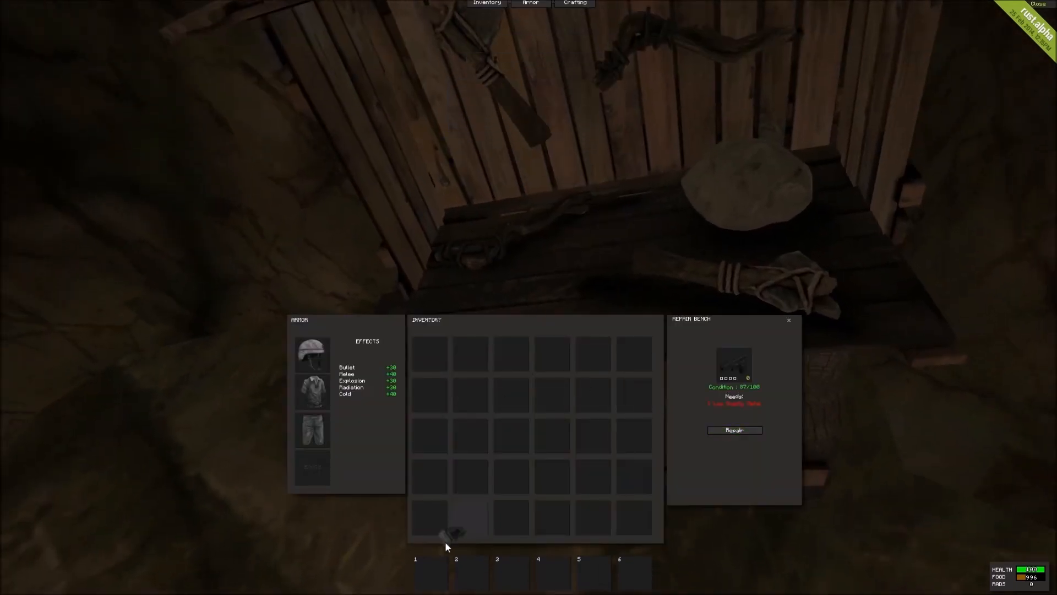
- Move the fragments to the hotbar and gather more from the pile, reaching 39
click(734, 430)
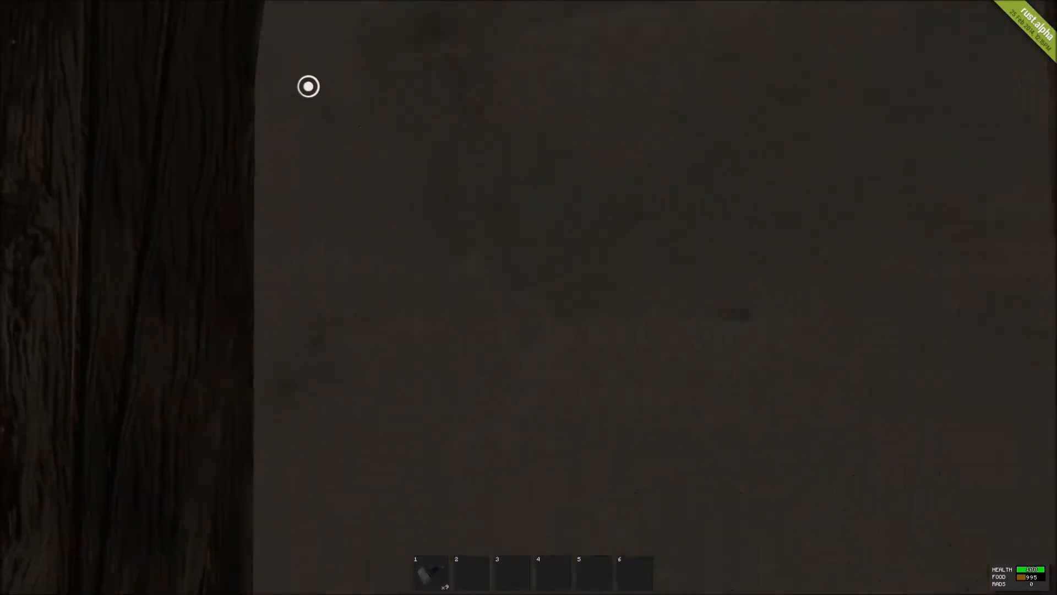
key(tab)
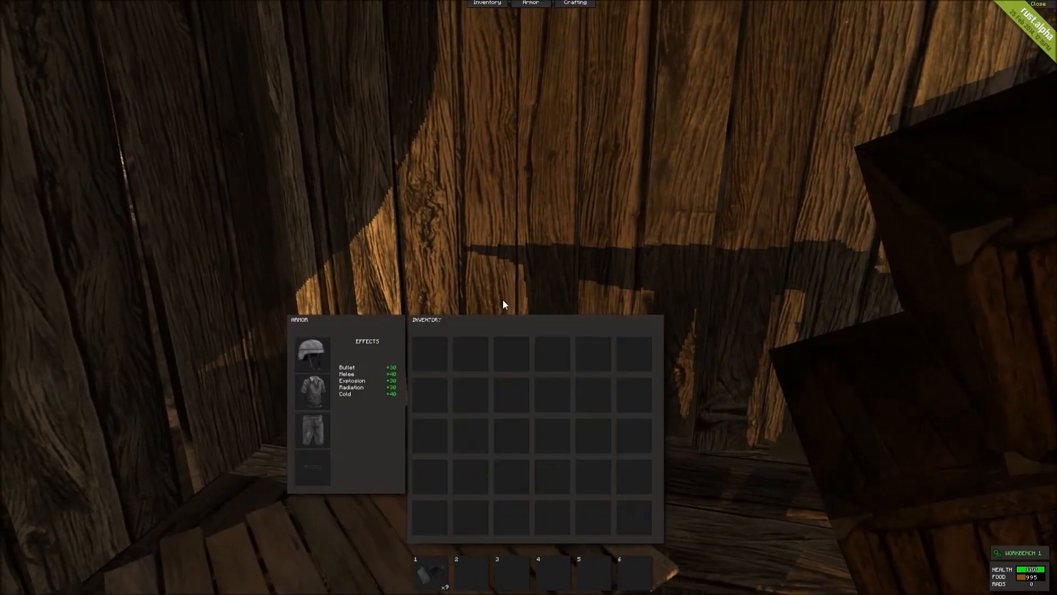
click(579, 3)
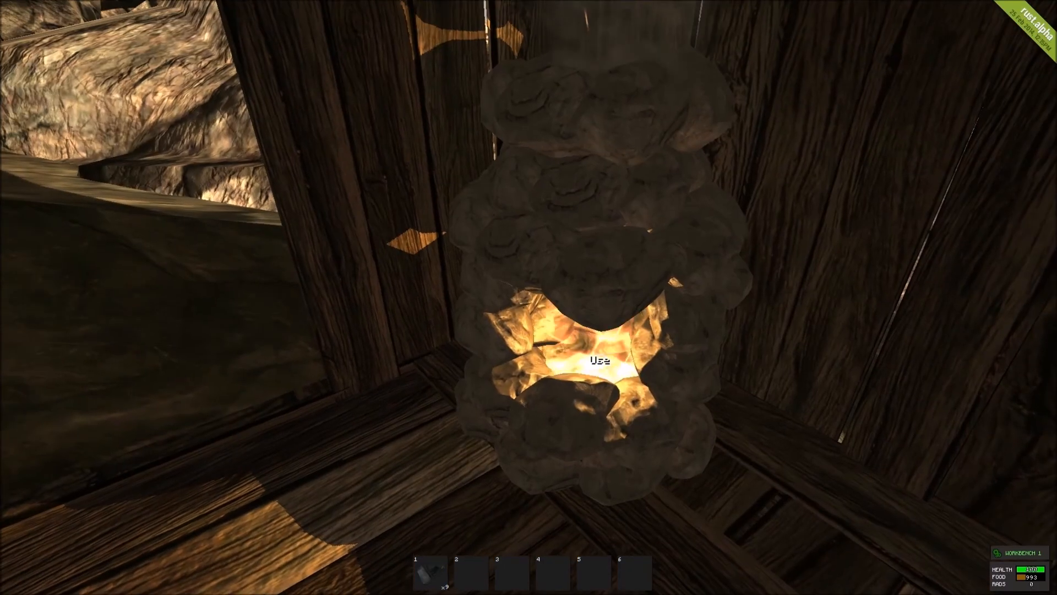
click(596, 360)
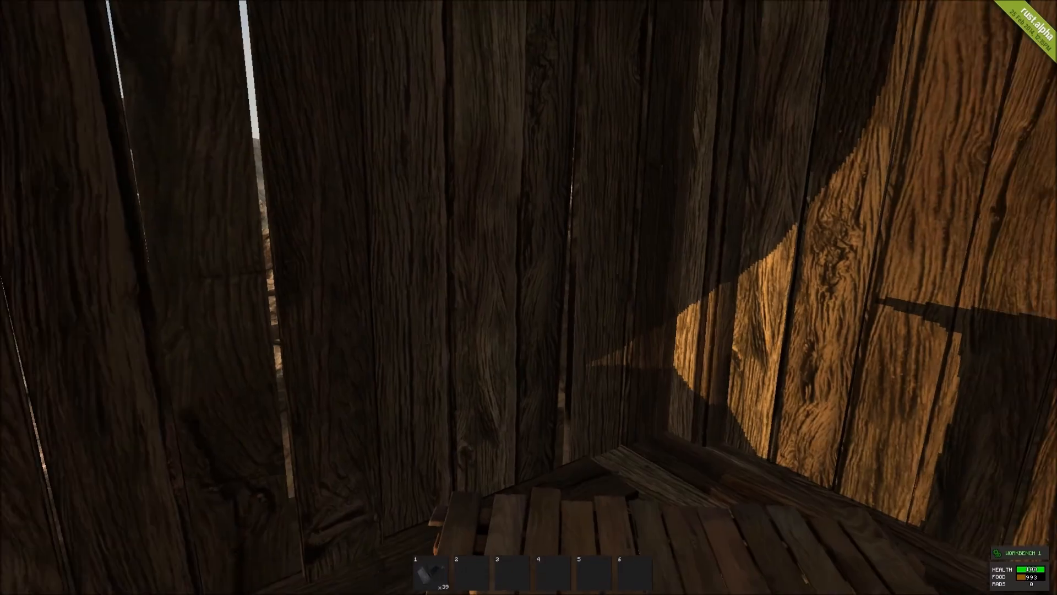
- Craft one Low Quality Metal from 15 Metal Fragments, leaving 24
key(tab)
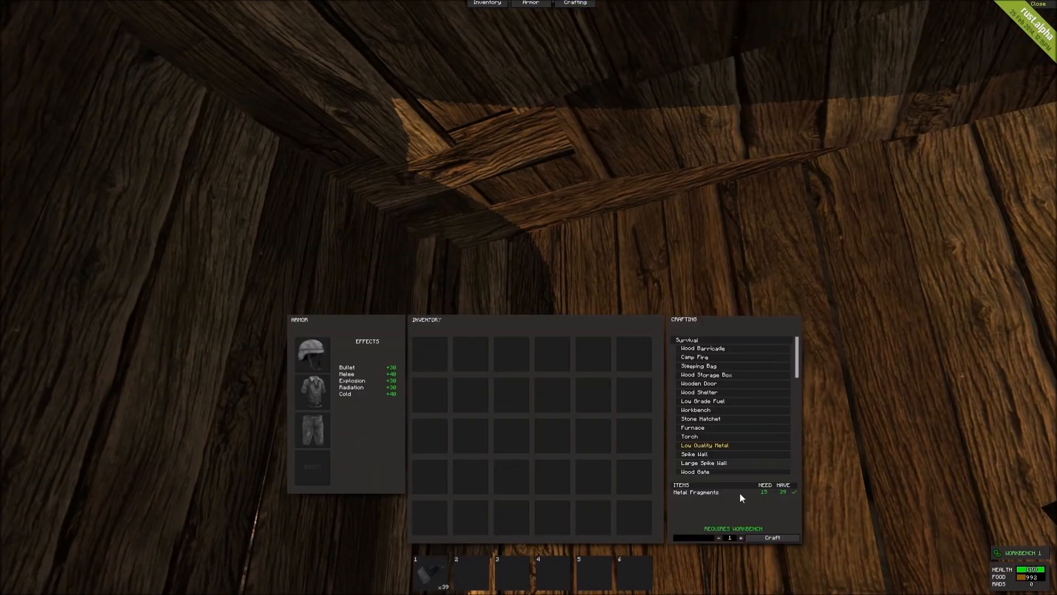
click(773, 537)
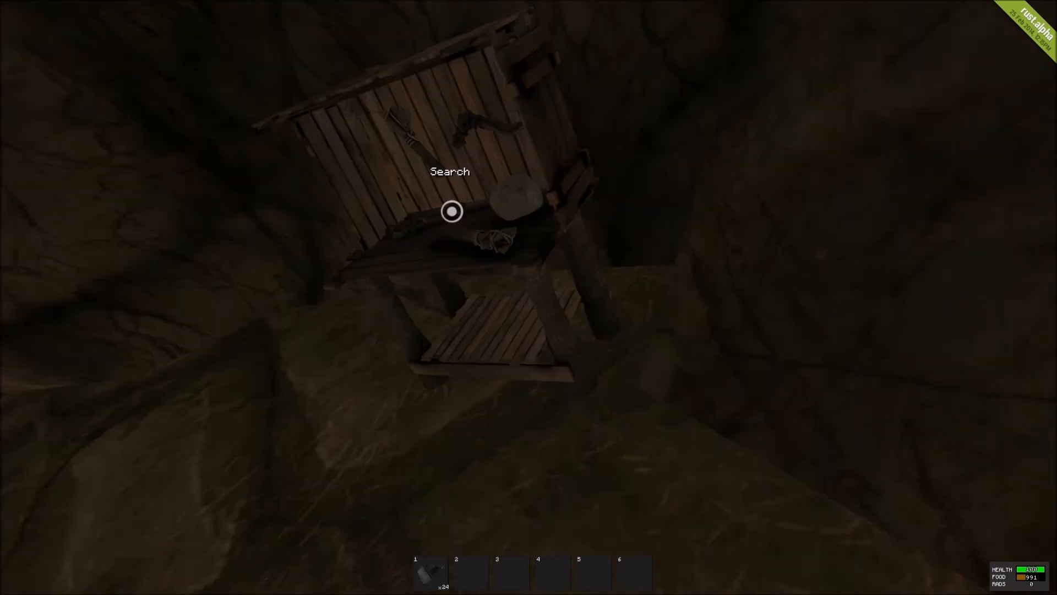
- Repair the pistol at the bench to 92/92 and close the inventory
click(453, 211)
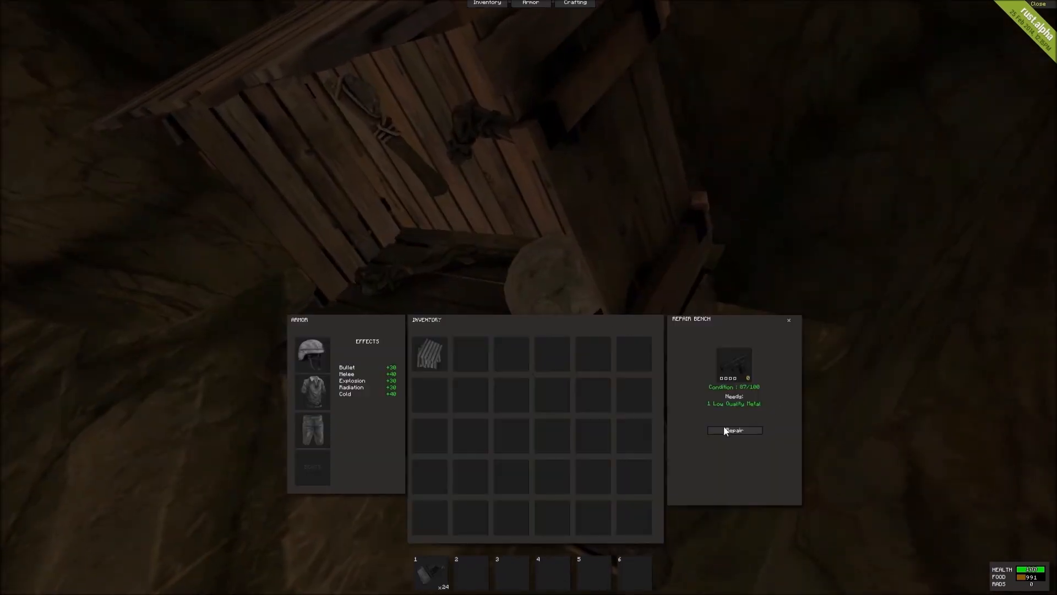
click(734, 430)
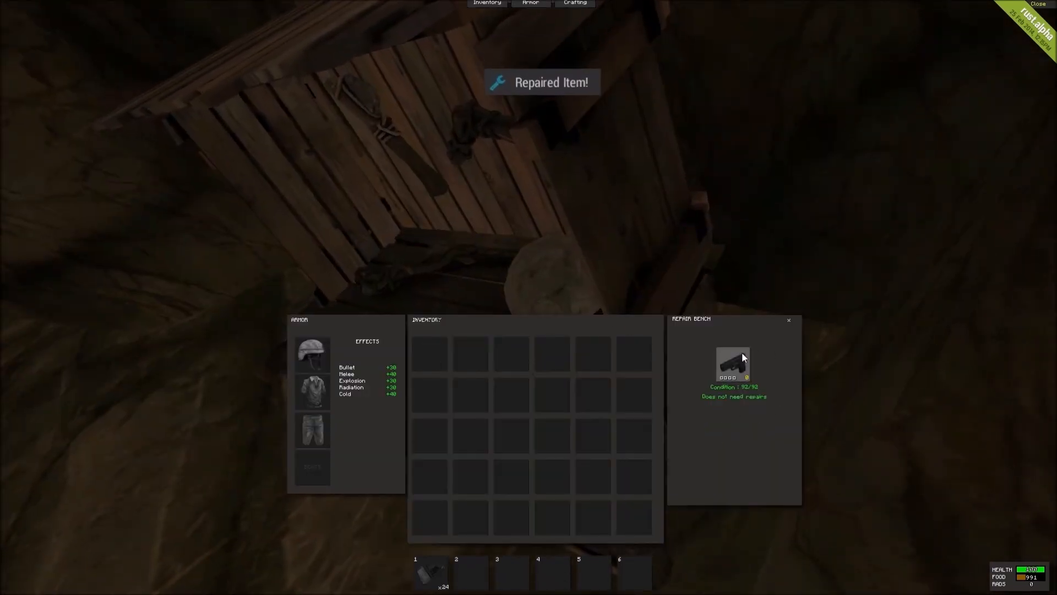
key(escape)
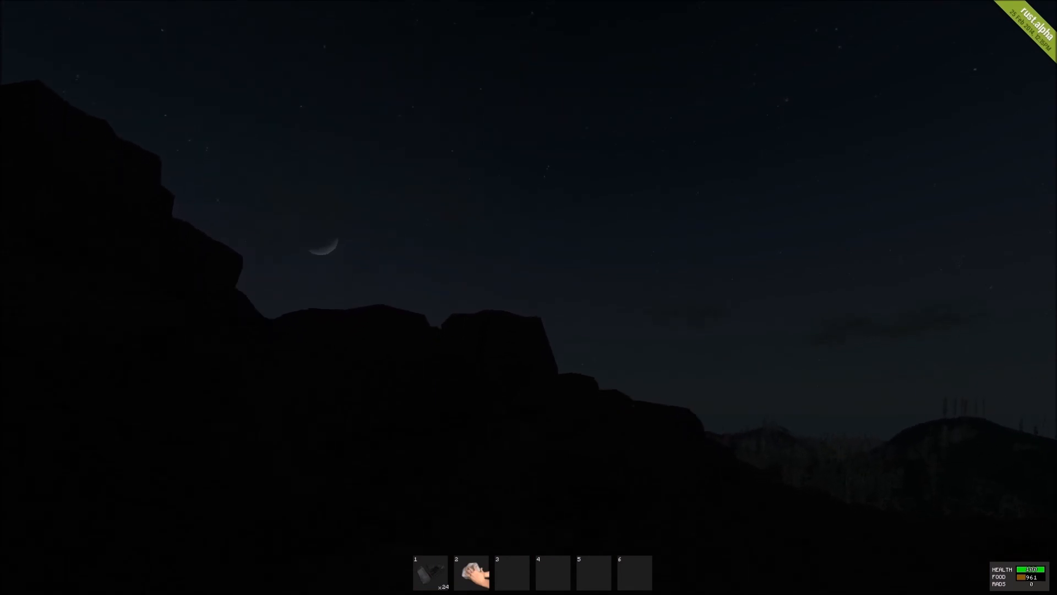
mouse_move(529, 297)
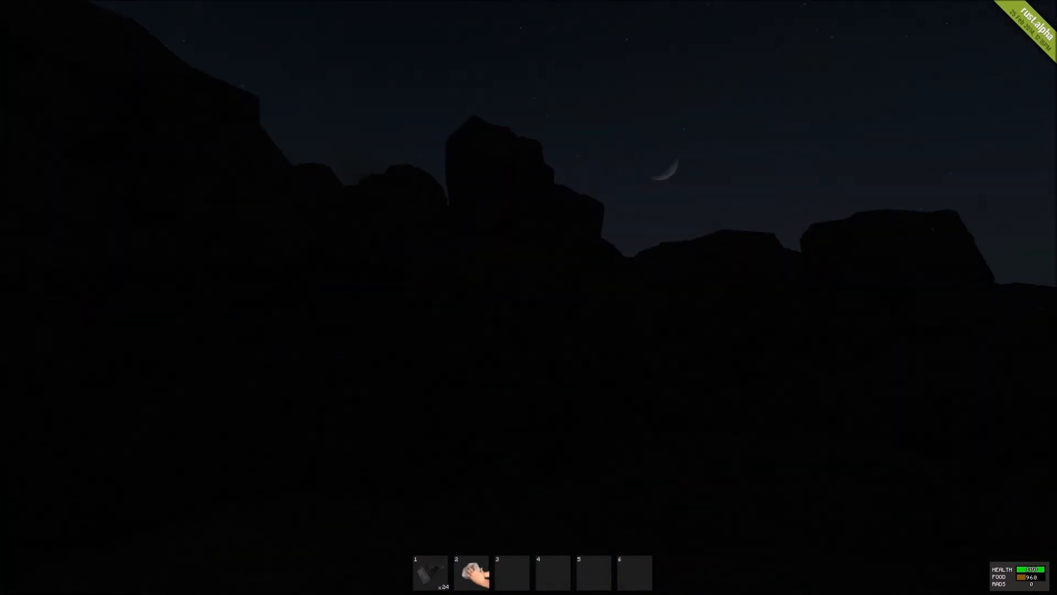